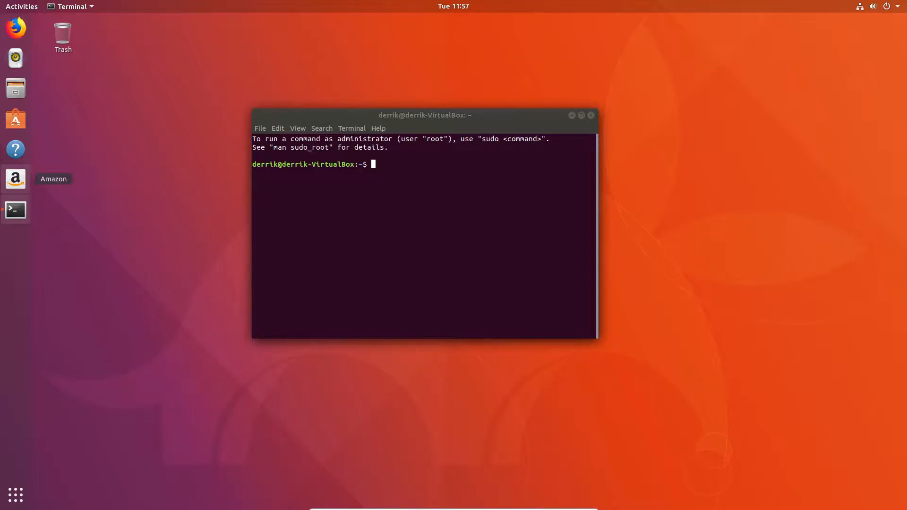
mouse_move(209, 209)
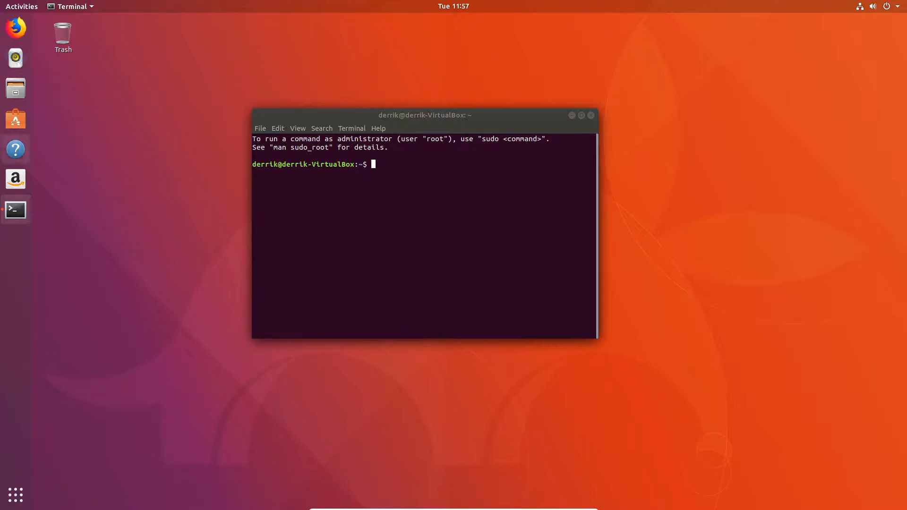
Step: Add ppa:otter-browser/release with sudo add-apt-repository, entering the password and confirming
left_click_drag(424, 116, 517, 119)
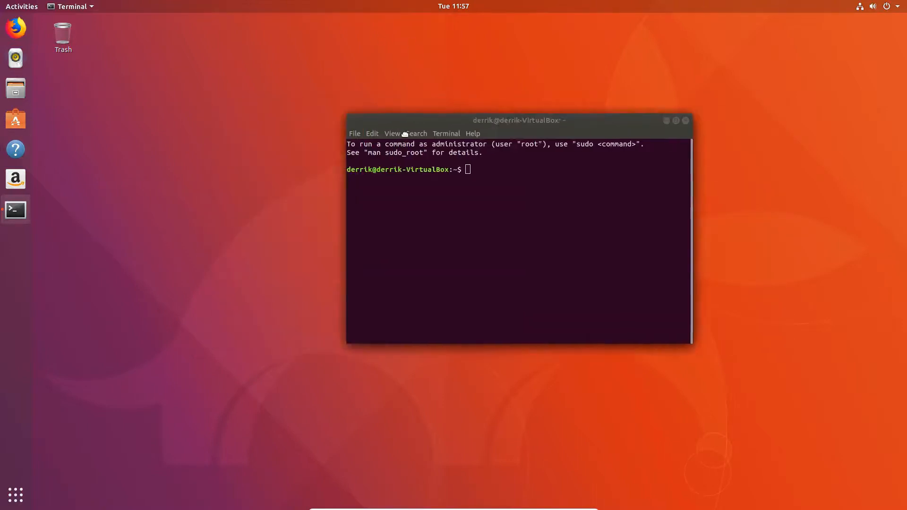
left_click_drag(518, 120, 446, 122)
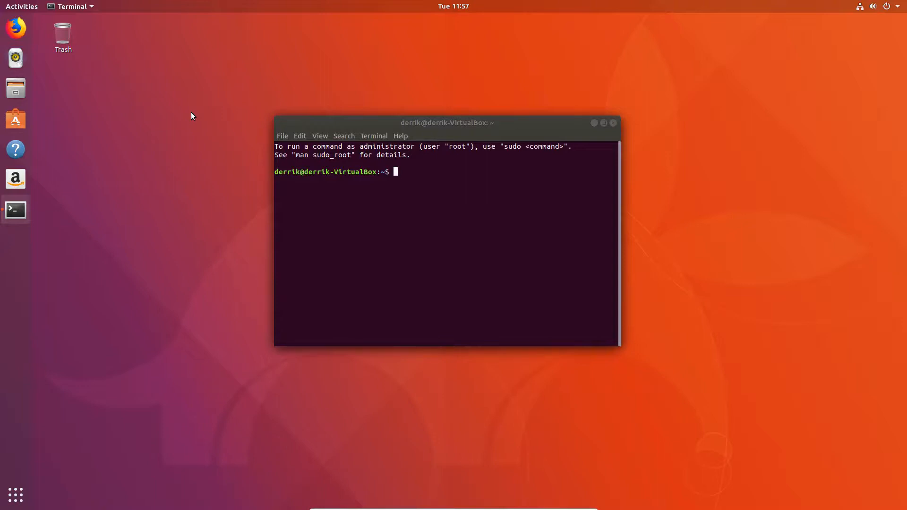
type("s")
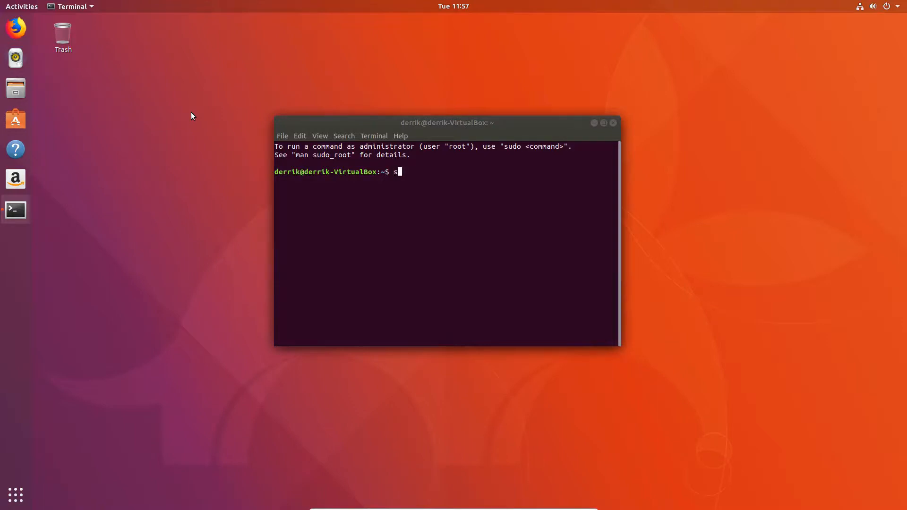
type("udo add")
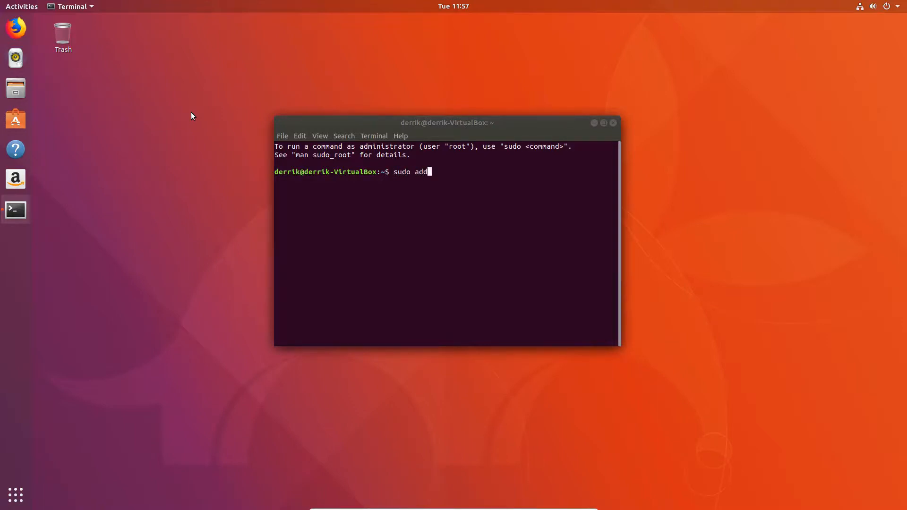
type("-apt-reposit")
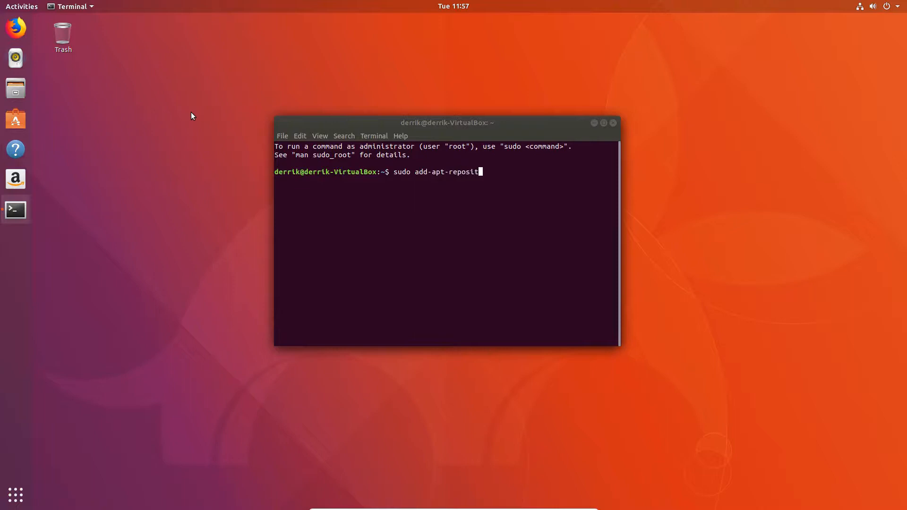
type("ory ppa:ot")
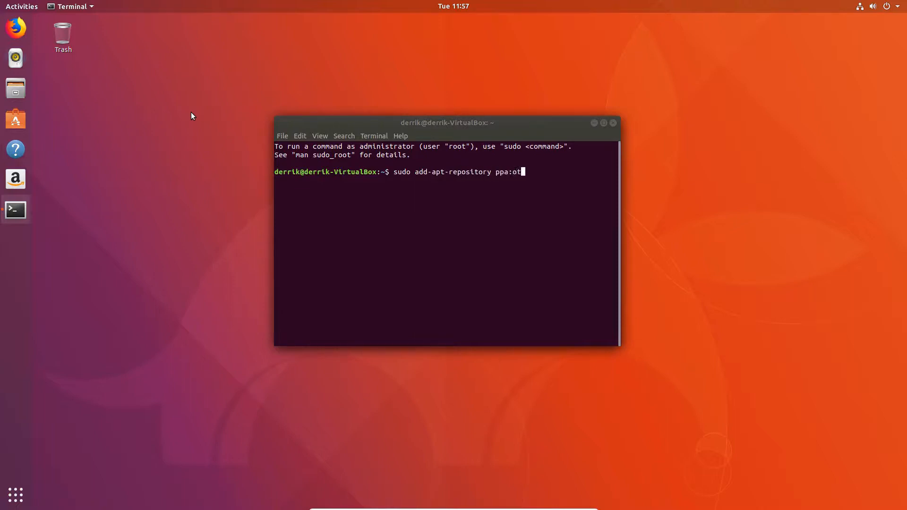
type("ter-br")
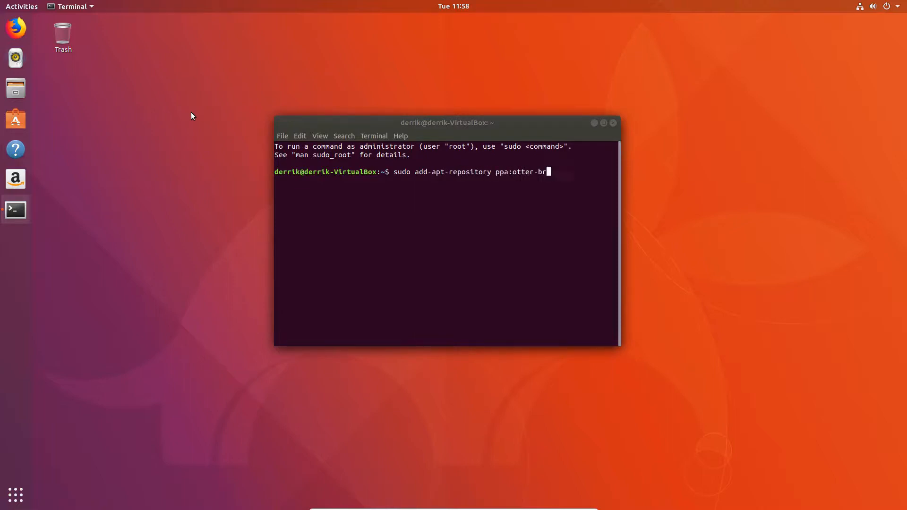
type("owser/release")
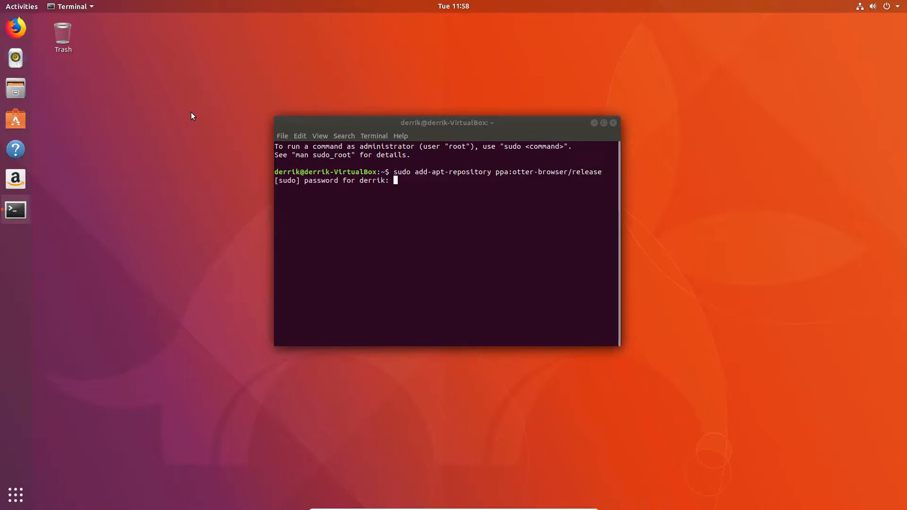
key("Return")
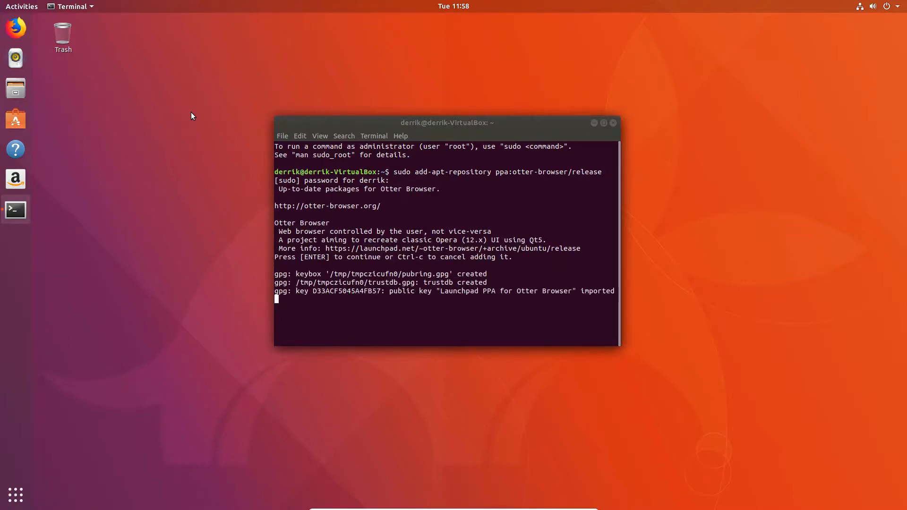
key("Return")
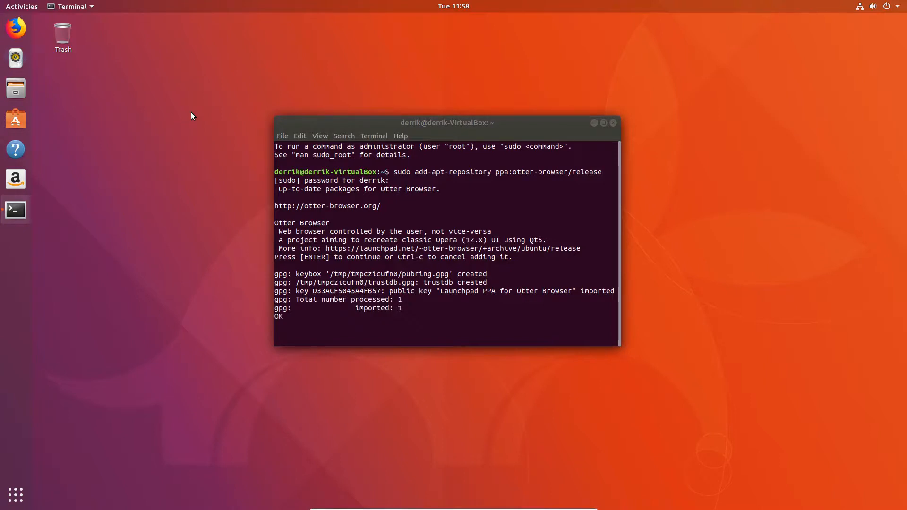
key("Return")
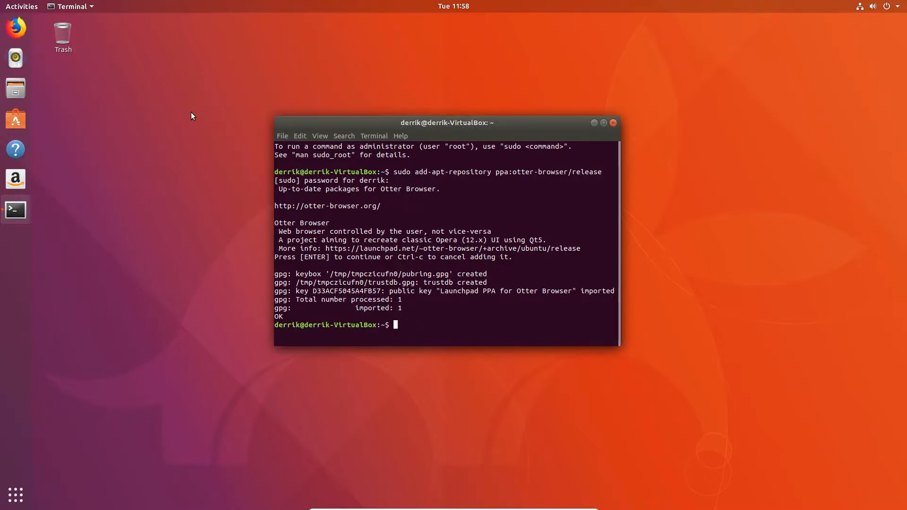
Step: Run sudo apt update, then sudo apt install otter-browser
type("sudo apt update")
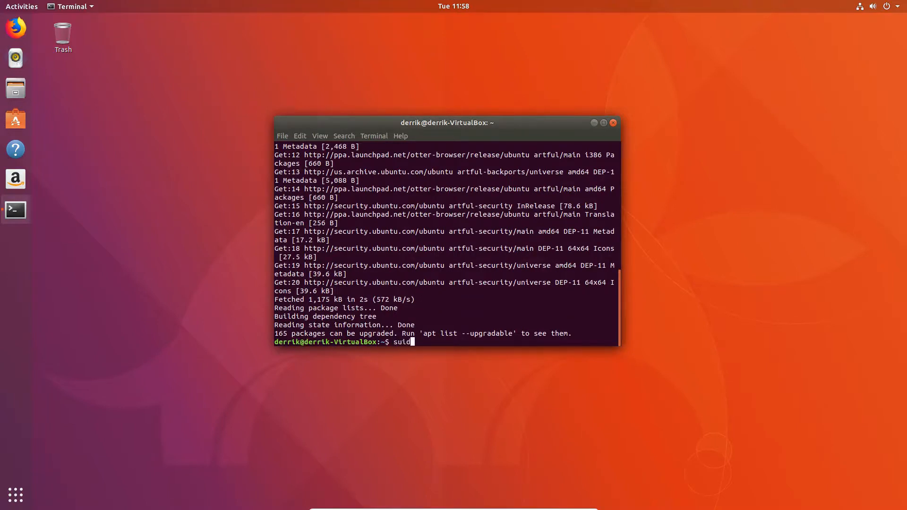
type("sudo apt install")
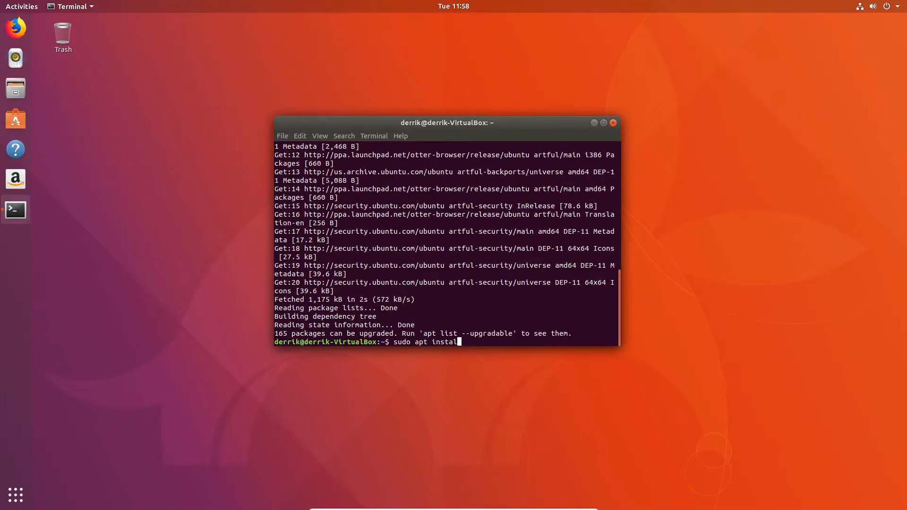
type("otter-brows")
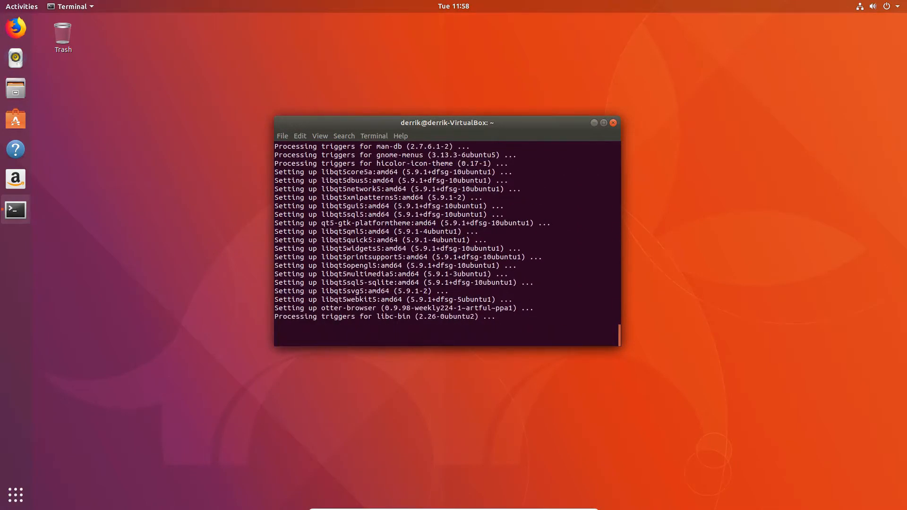
mouse_move(16, 495)
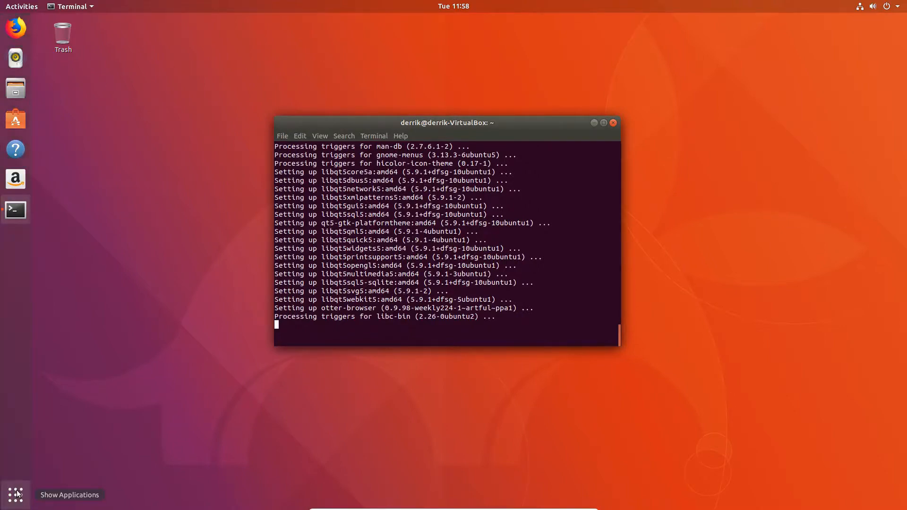
Step: Search the applications grid for 'ott' and launch Otter Browser
left_click(15, 494)
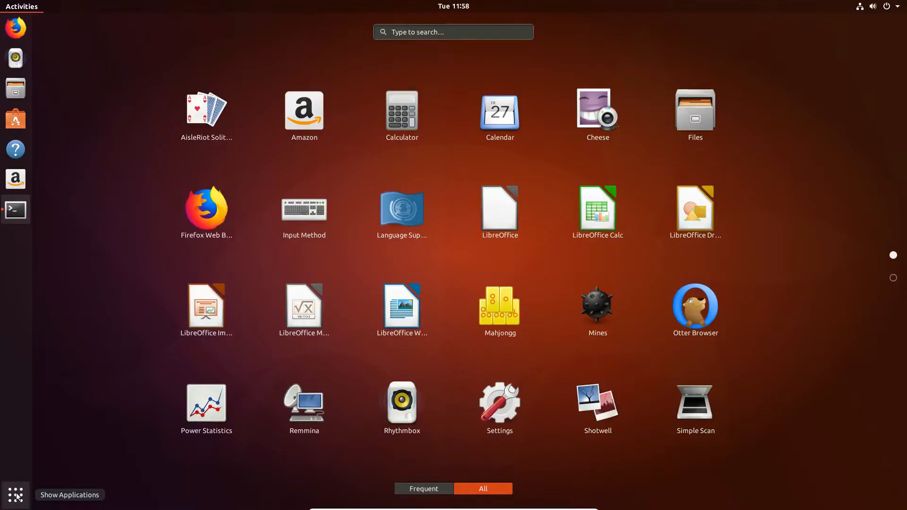
left_click(15, 495)
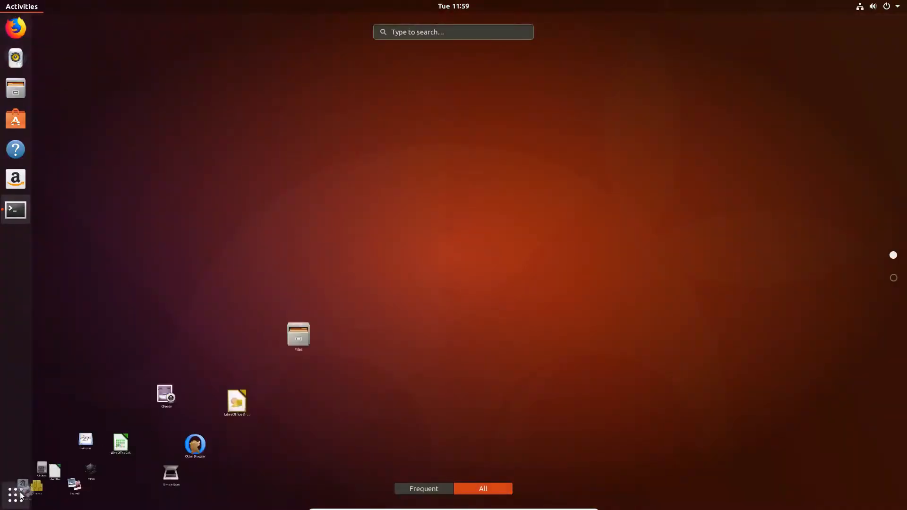
type("ott")
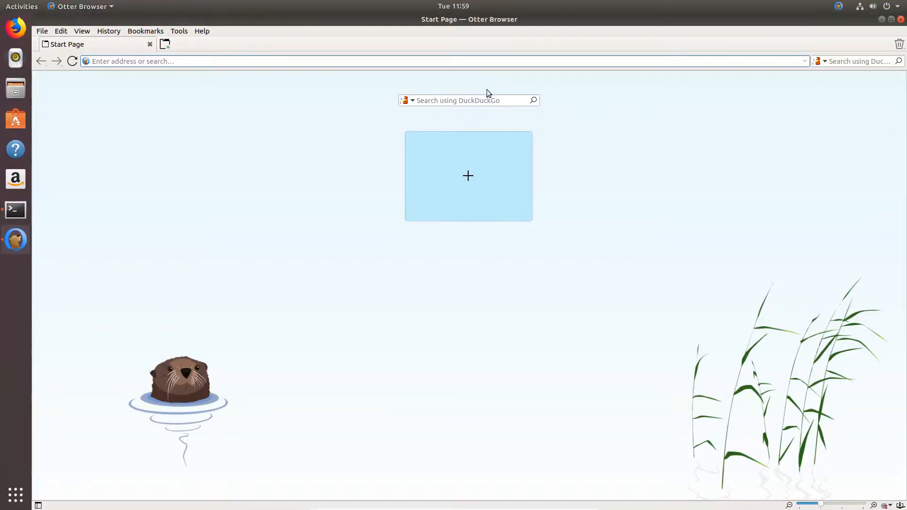
Step: Open a second Start Page, cancel adding a tile, and open the Add-ons manager
left_click(165, 44)
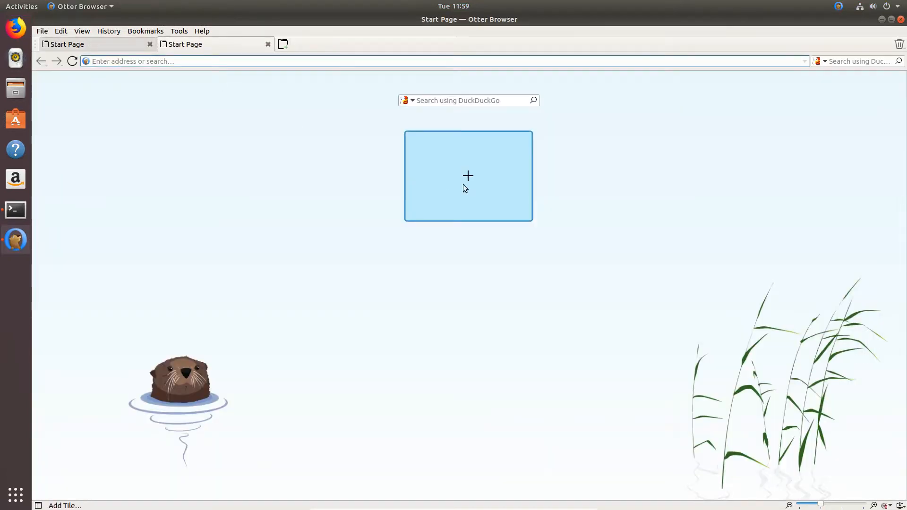
mouse_move(422, 165)
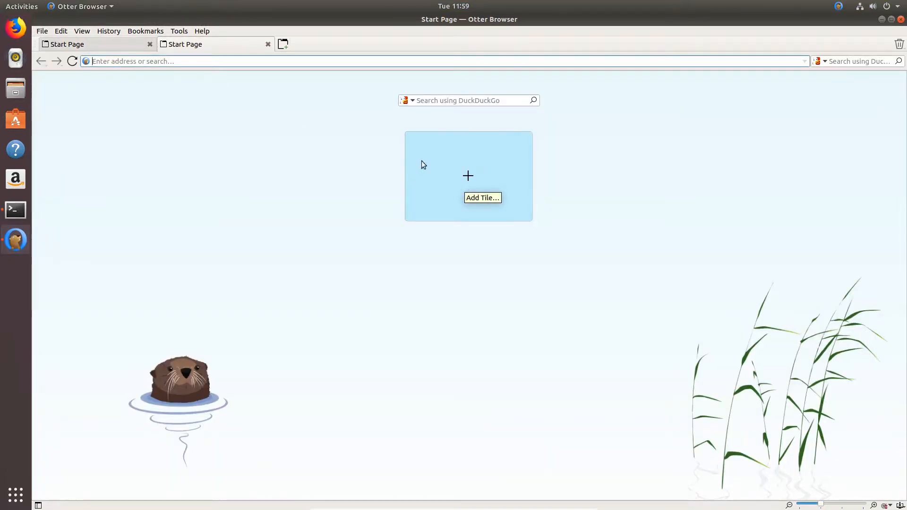
mouse_move(454, 179)
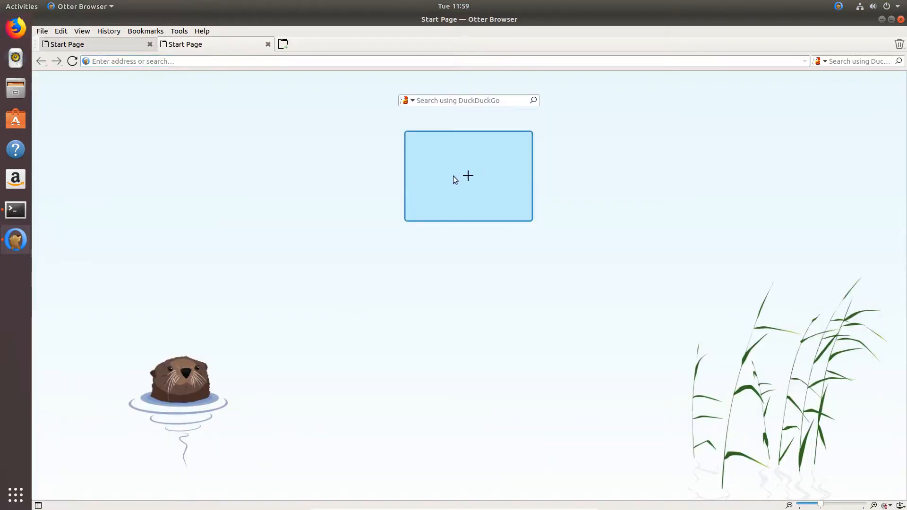
left_click(467, 175)
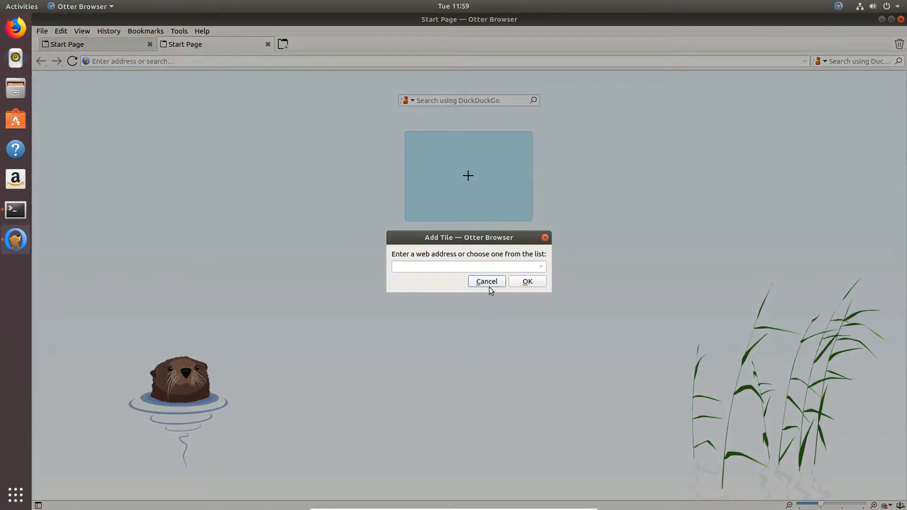
left_click(486, 281)
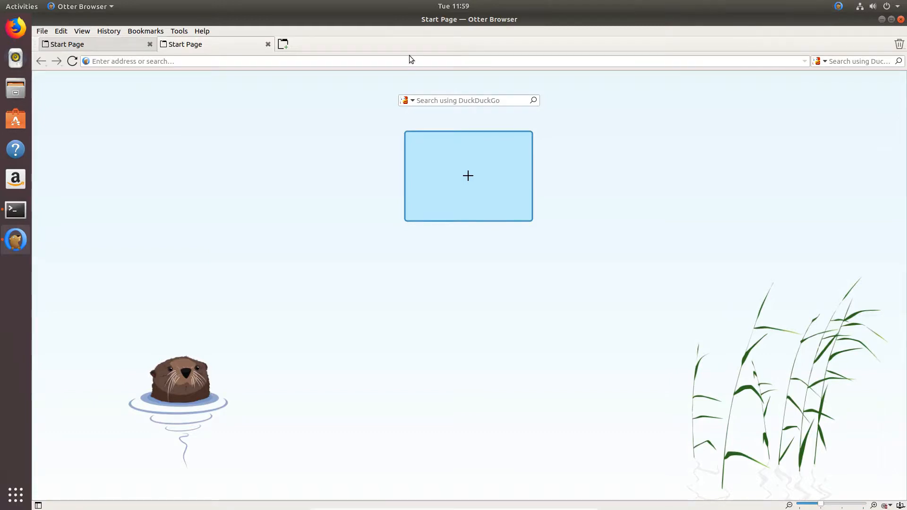
left_click(81, 31)
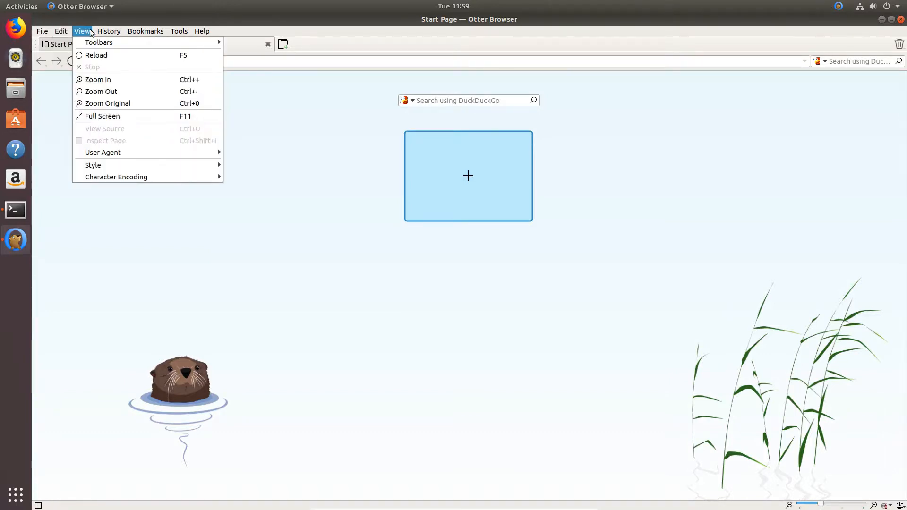
left_click(178, 30)
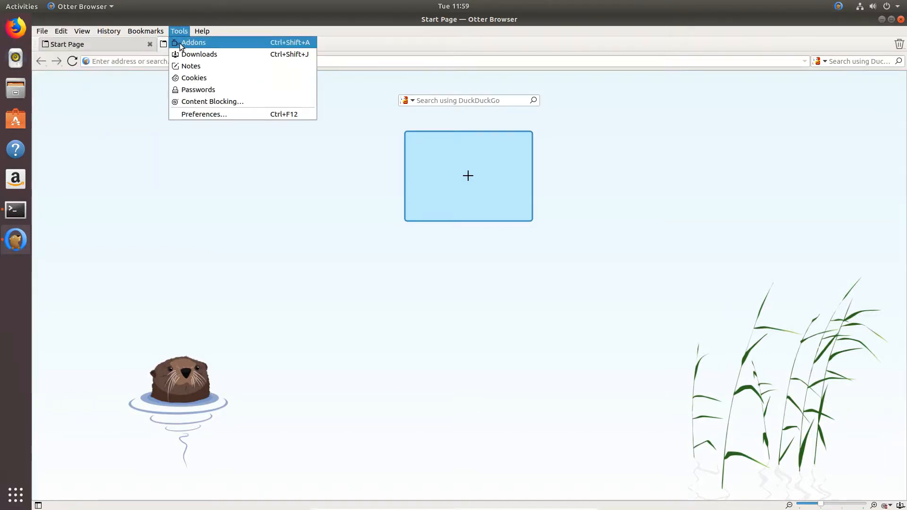
left_click(193, 42)
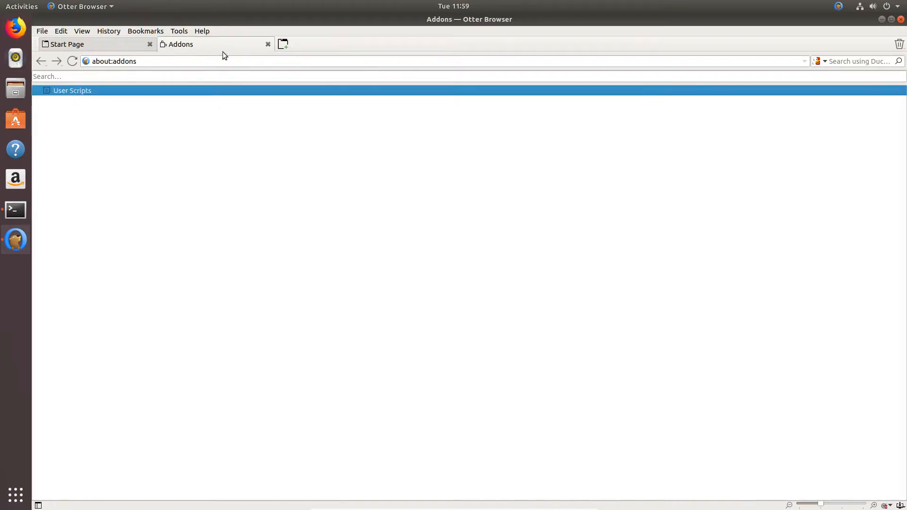
Step: Open Content Blocking from the Tools menu and scroll through the filter Profiles list
left_click(178, 31)
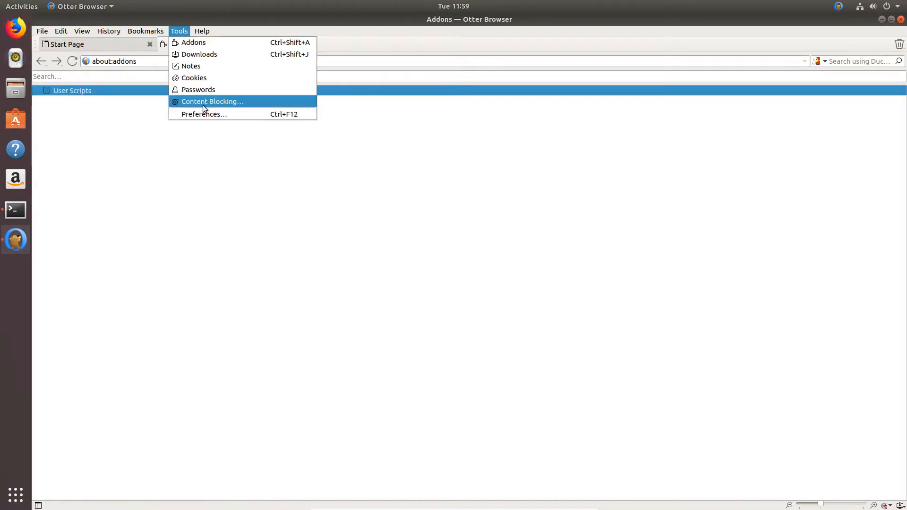
left_click(212, 101)
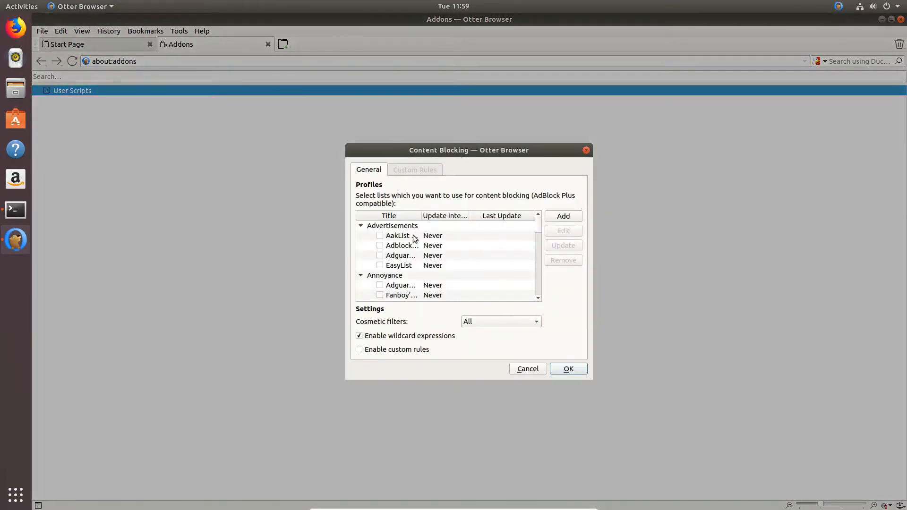
scroll("down", 3)
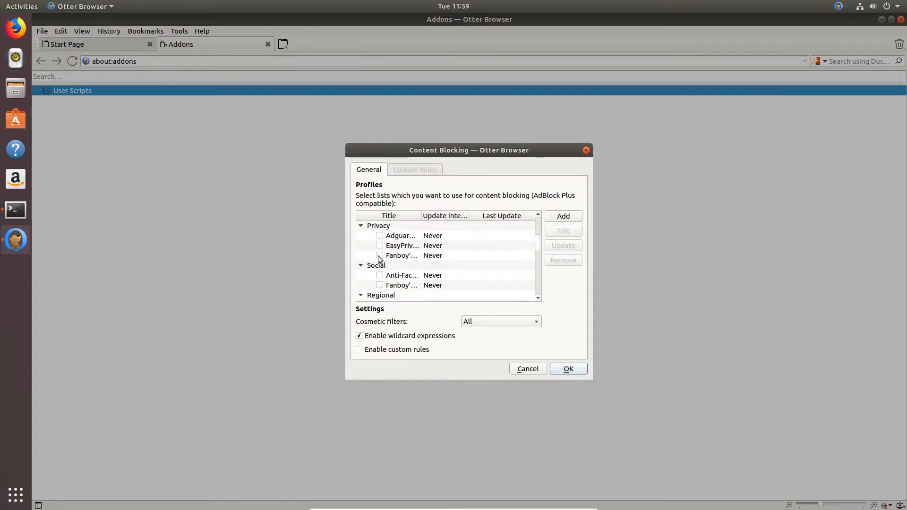
scroll("down", 3)
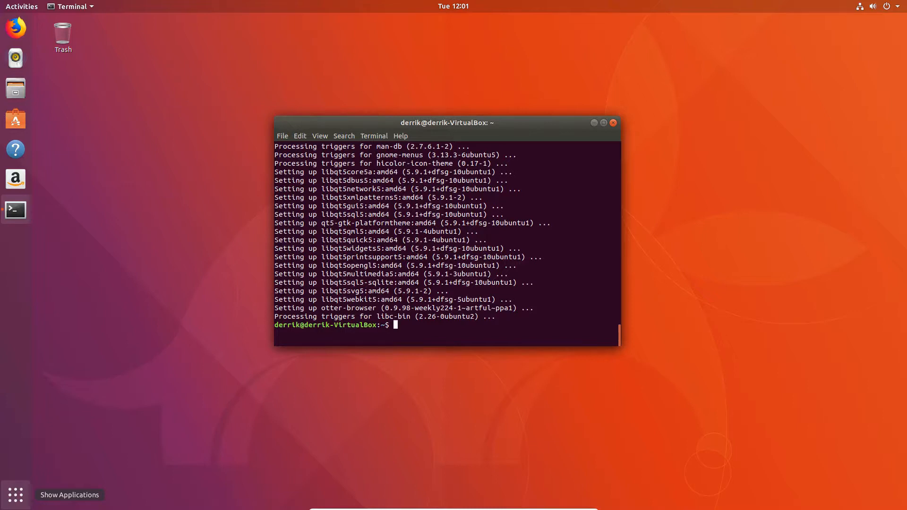
mouse_move(210, 100)
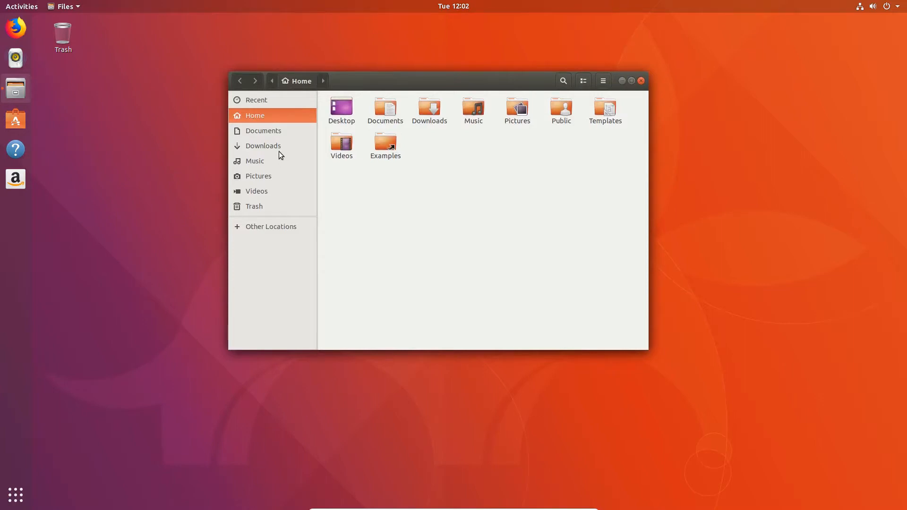
mouse_move(274, 153)
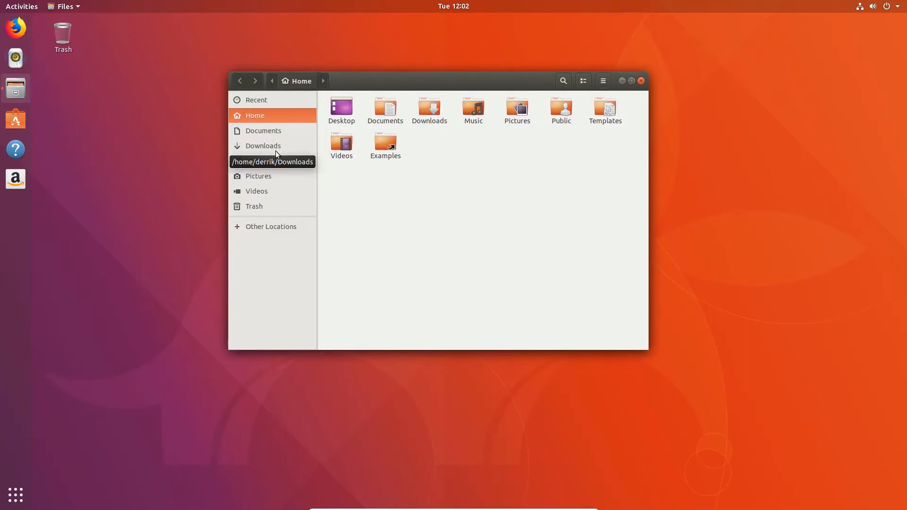
Step: In Downloads, allow the Otter Browser AppImage to execute as a program via Permissions
left_click(263, 145)
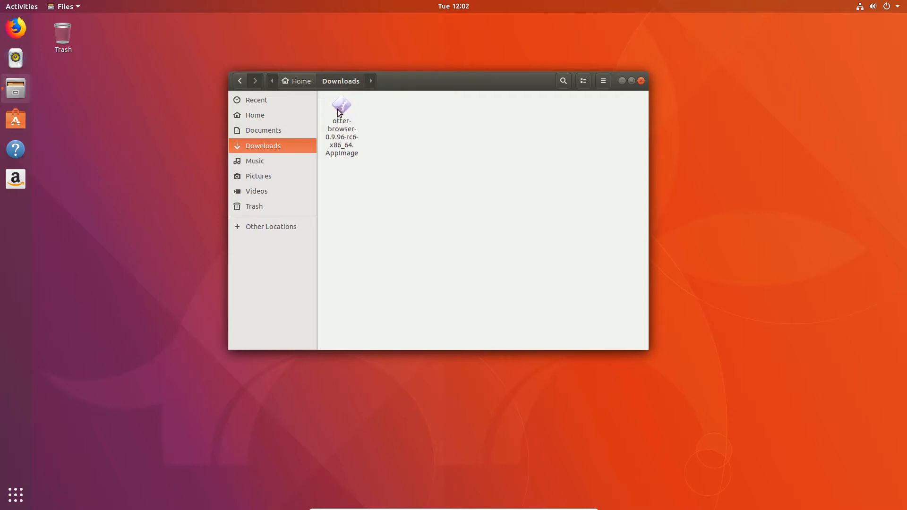
left_click(341, 113)
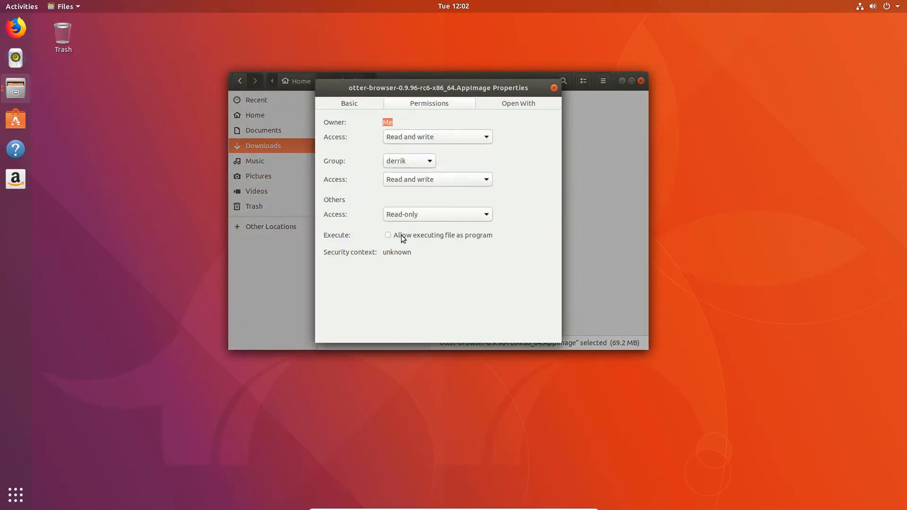
left_click(551, 87)
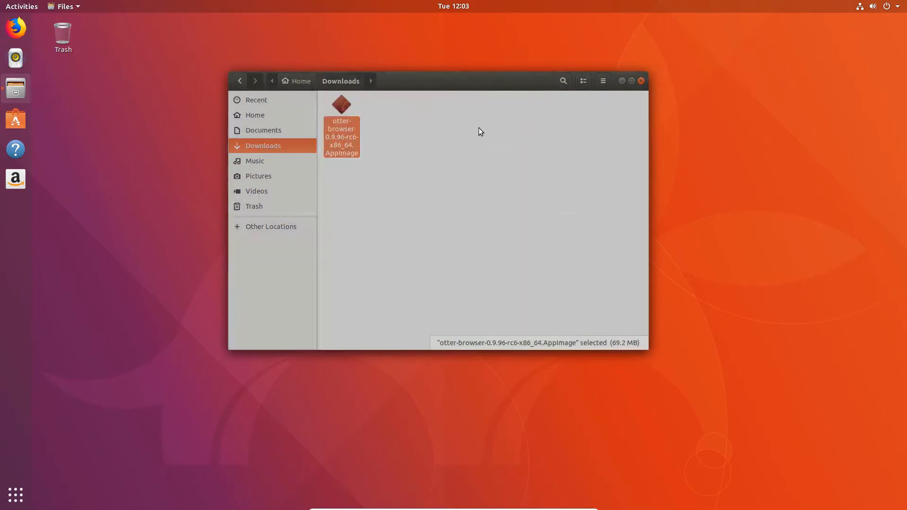
Step: Create a new folder named AppImages in Home and open it
right_click(341, 130)
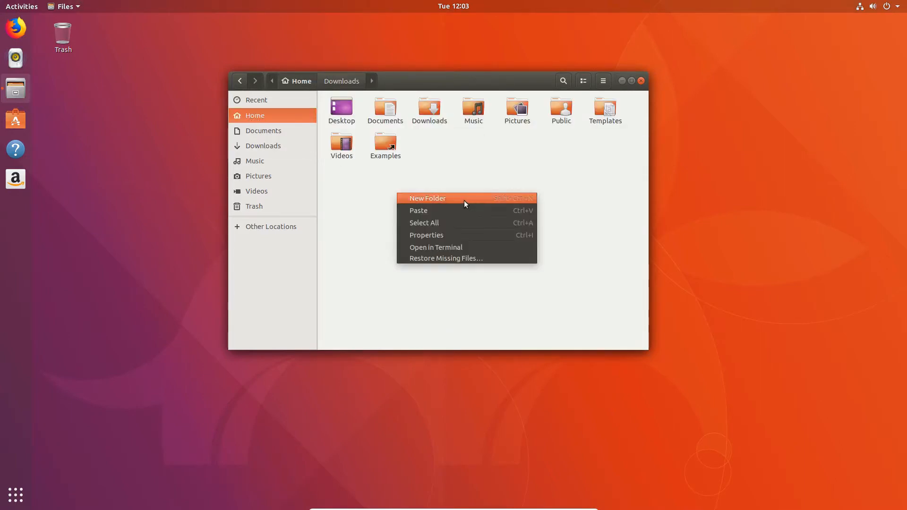
left_click(427, 198)
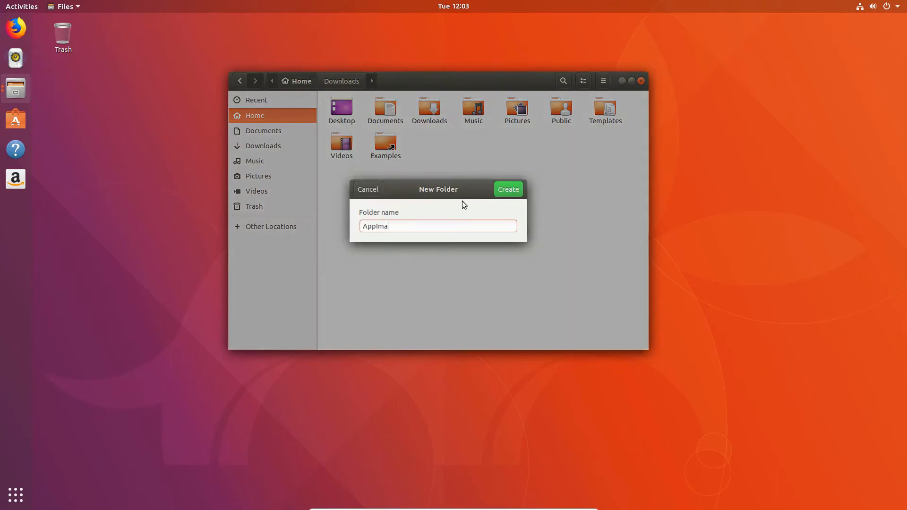
left_click(507, 189)
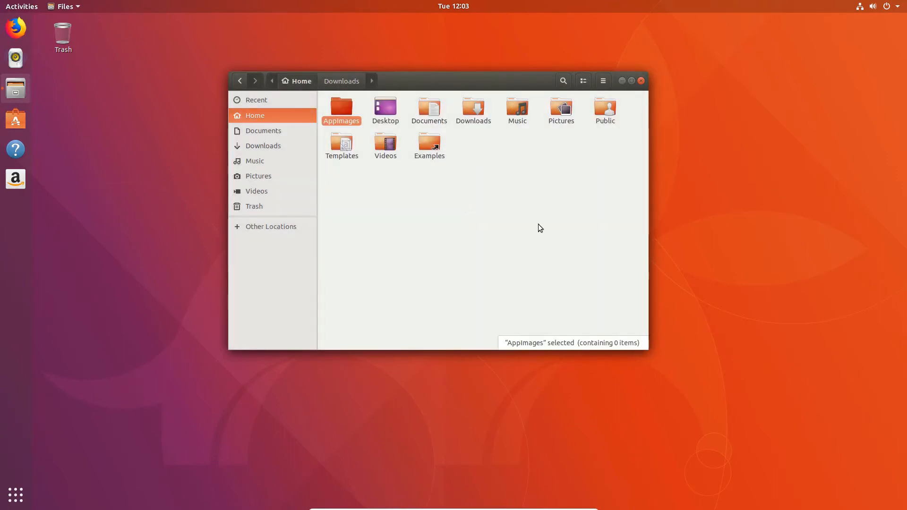
double_click(340, 110)
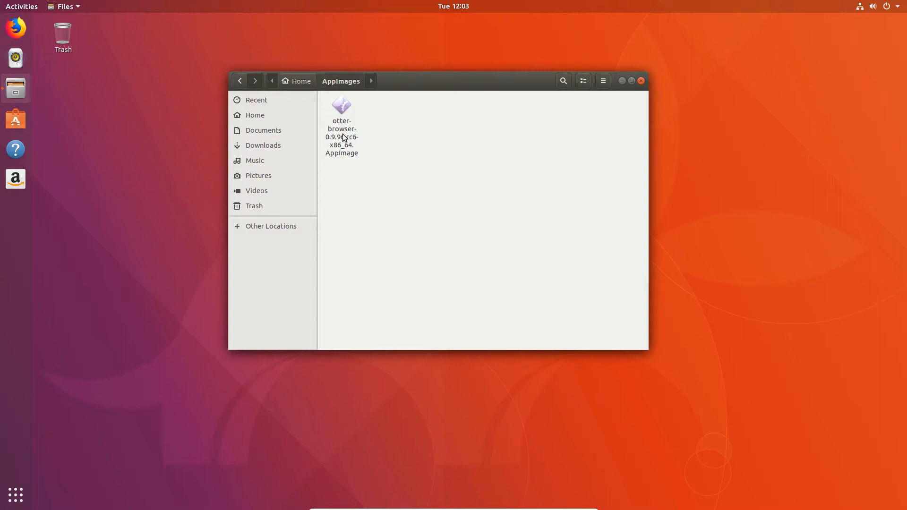
Step: Launch the Otter Browser AppImage, choosing 'Begin with start page'
left_click(341, 127)
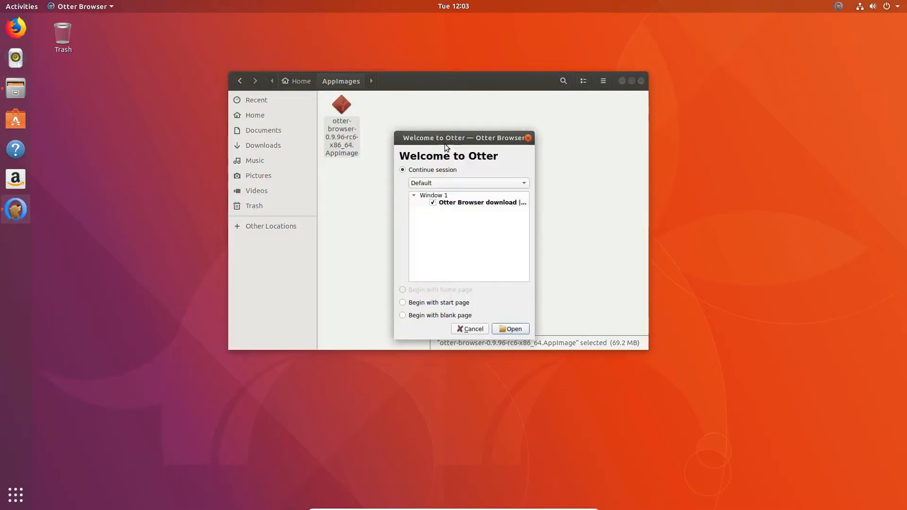
left_click(402, 301)
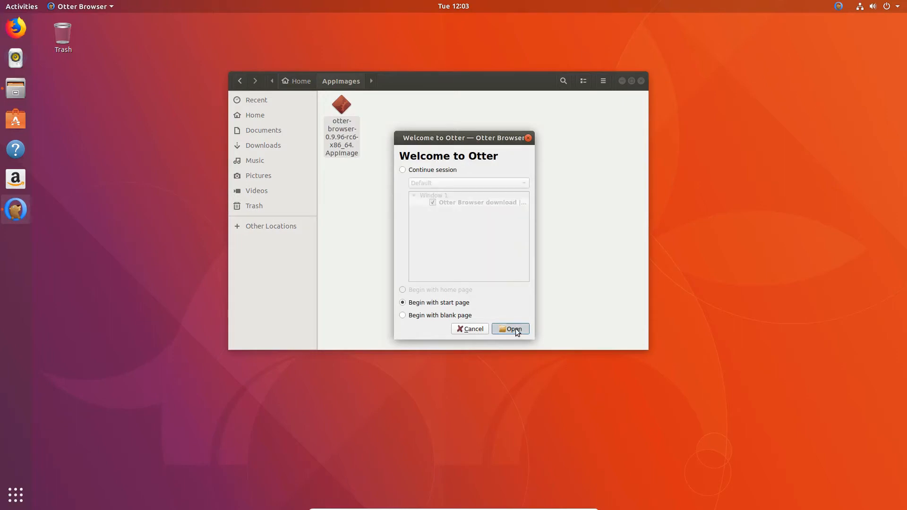
left_click(510, 329)
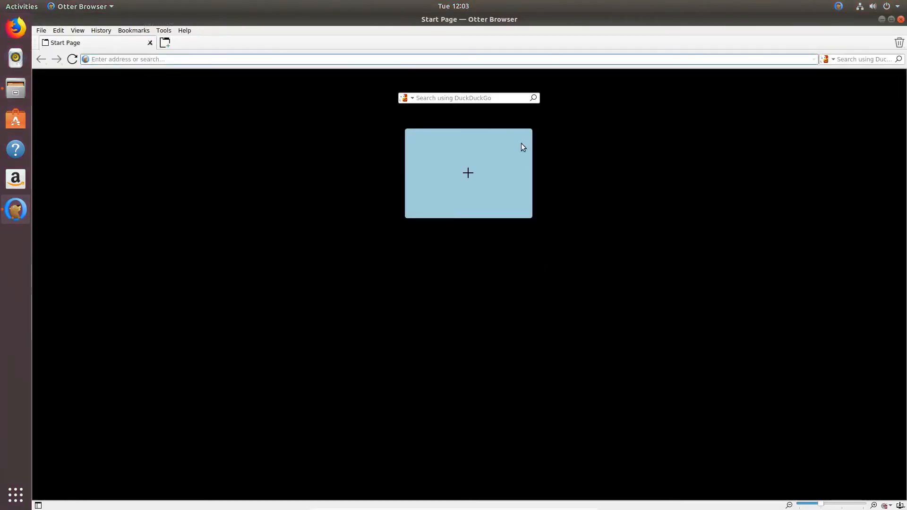
Step: Load addictivetips.com and open a second Start Page tab
left_click(164, 42)
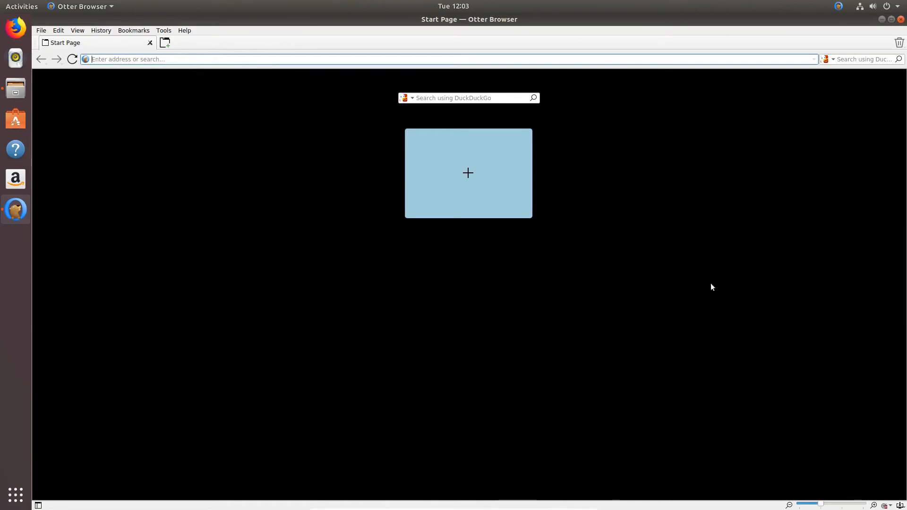
type("addictivetips.com/")
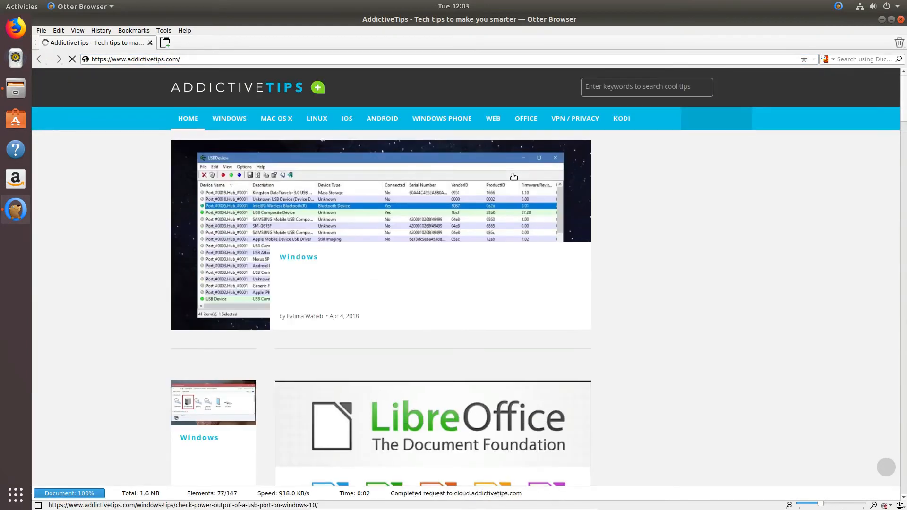
left_click(165, 42)
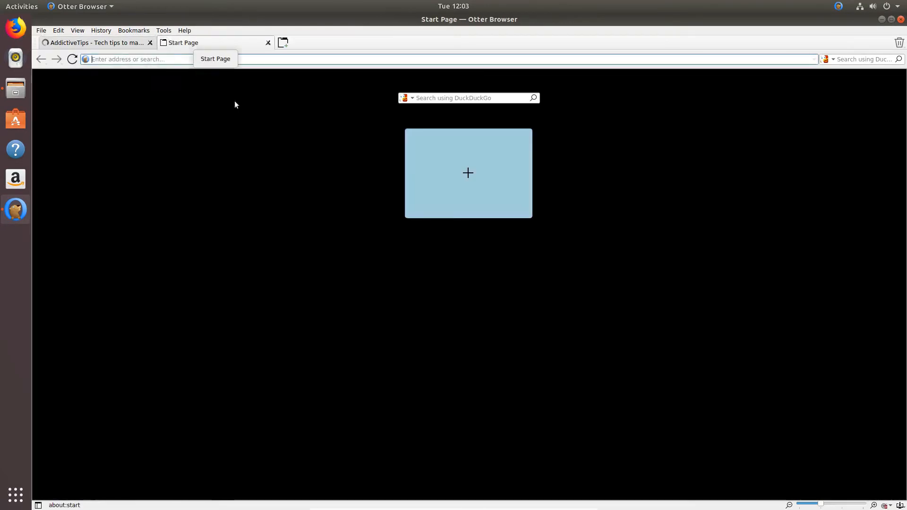
mouse_move(525, 168)
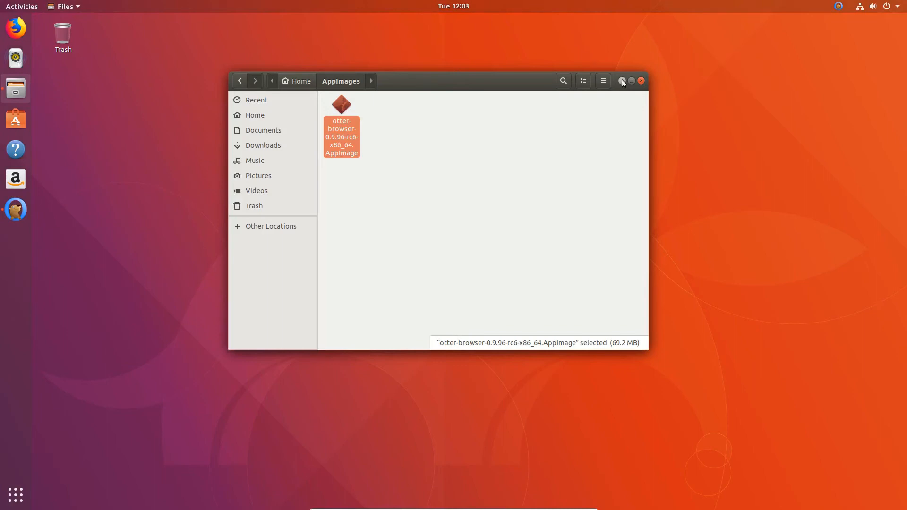
Step: Minimise Files, toggle Hide Windows from Otter's tray menu, then restore Otter from the dock
left_click(640, 80)
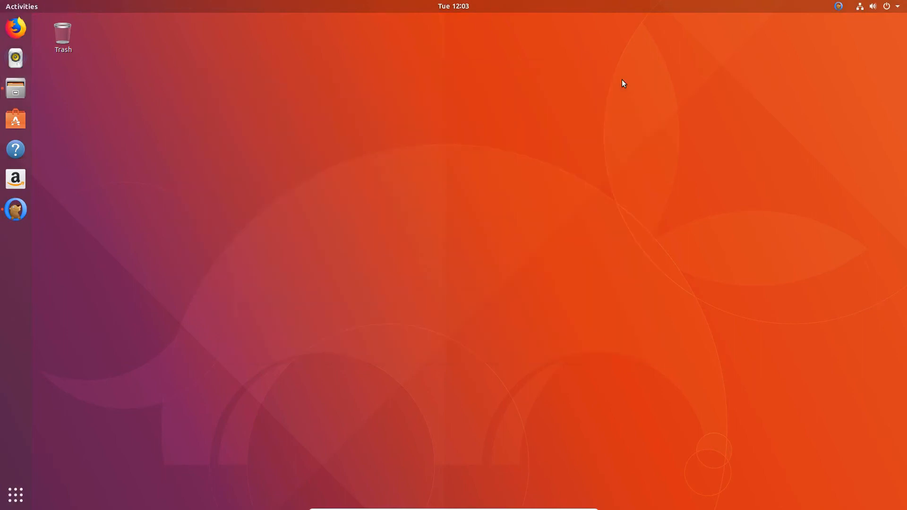
left_click(837, 7)
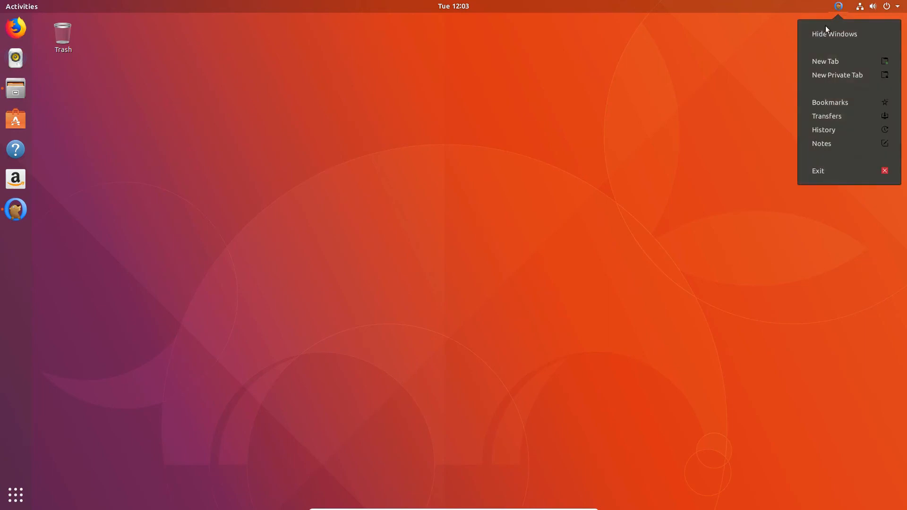
mouse_move(700, 145)
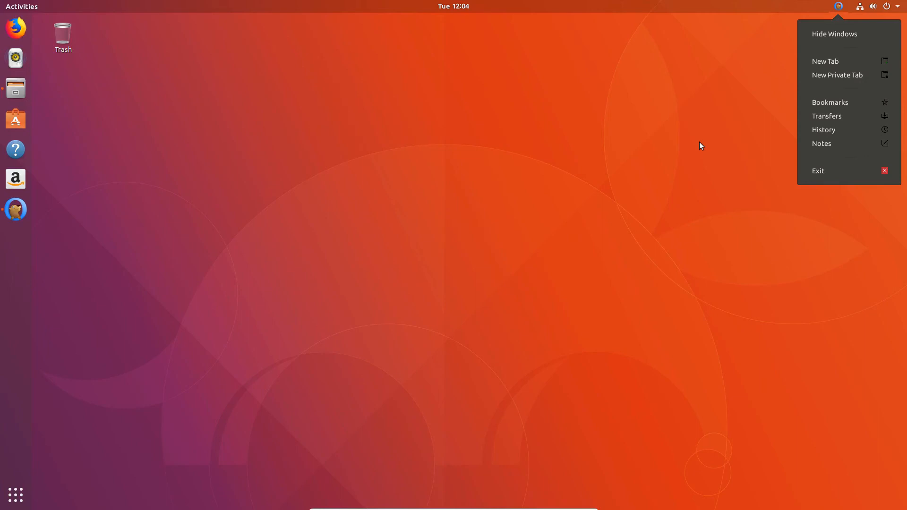
mouse_move(827, 150)
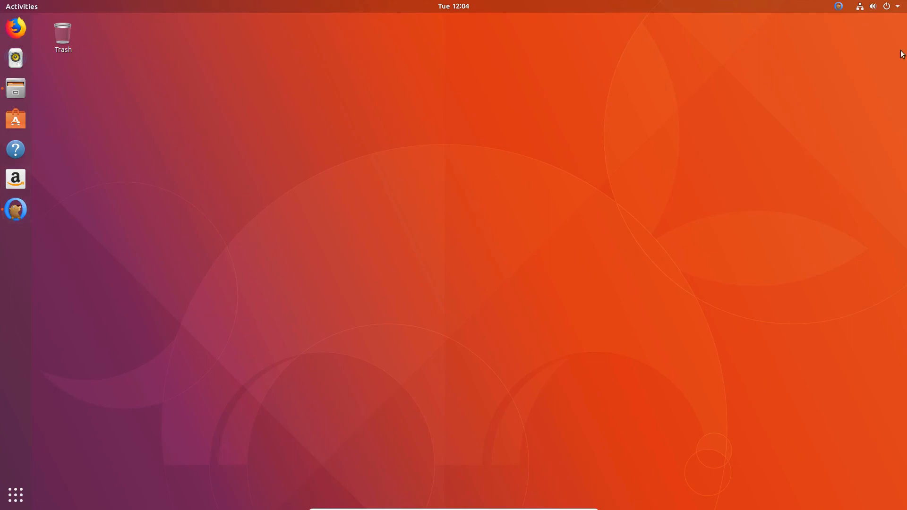
left_click(837, 6)
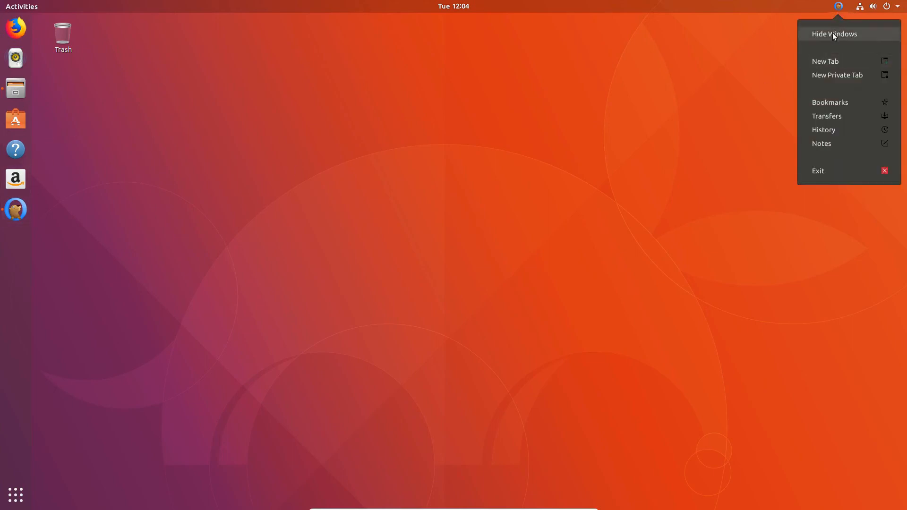
left_click(206, 209)
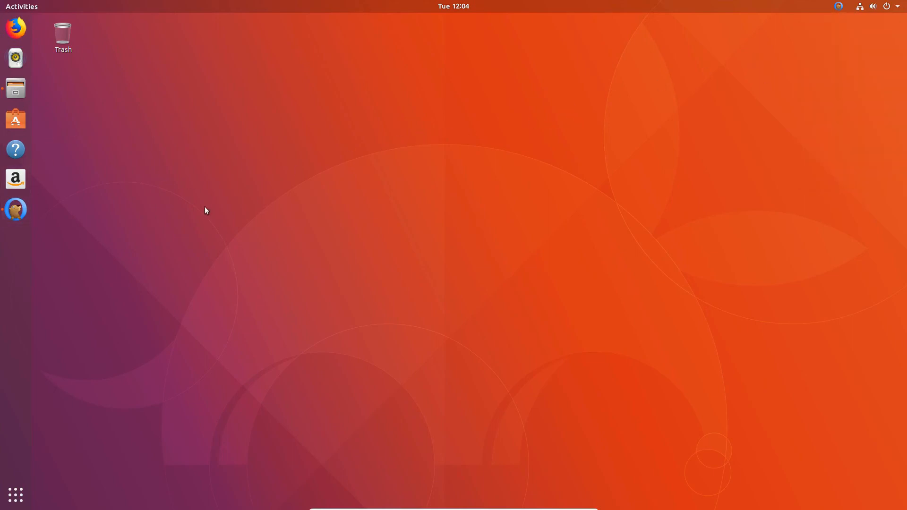
mouse_move(32, 221)
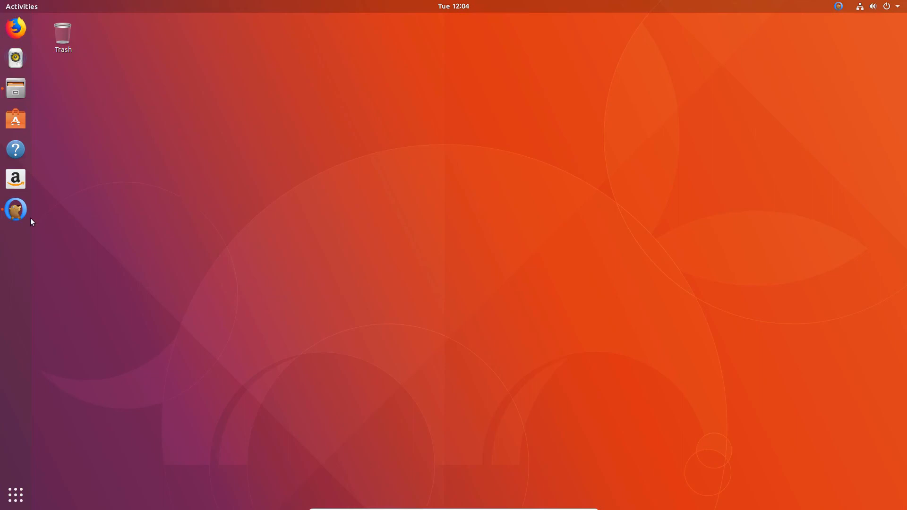
left_click(15, 208)
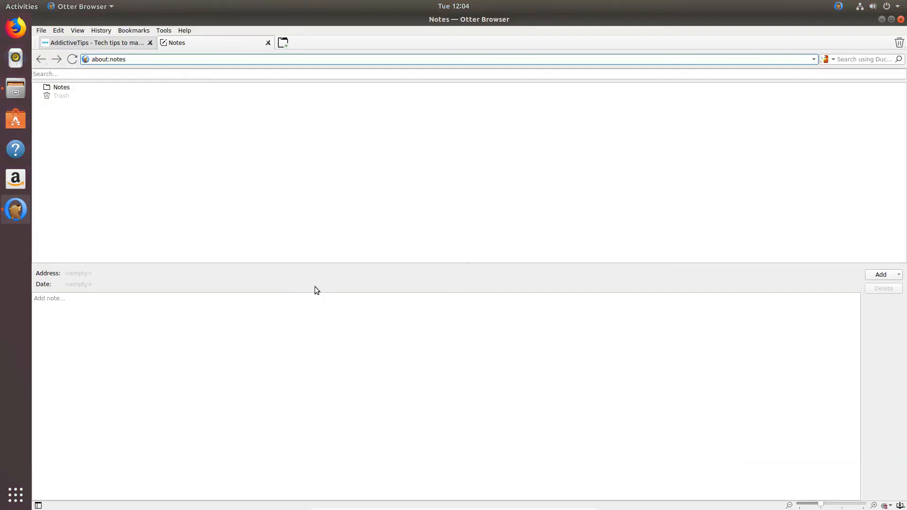